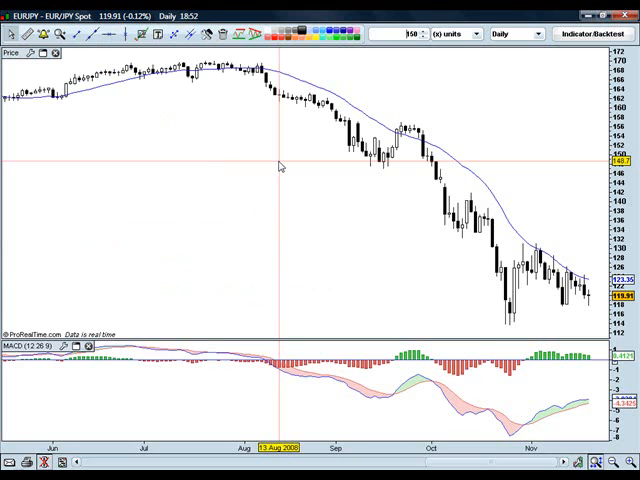
{"action": "mouse_move", "coordinate": [278, 165]}
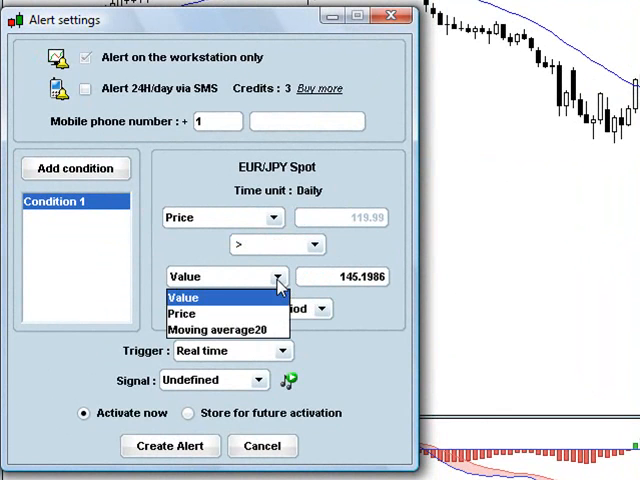
Choose Moving average20 in the alert's second comparison dropdown
{"action": "left_click", "coordinate": [227, 330]}
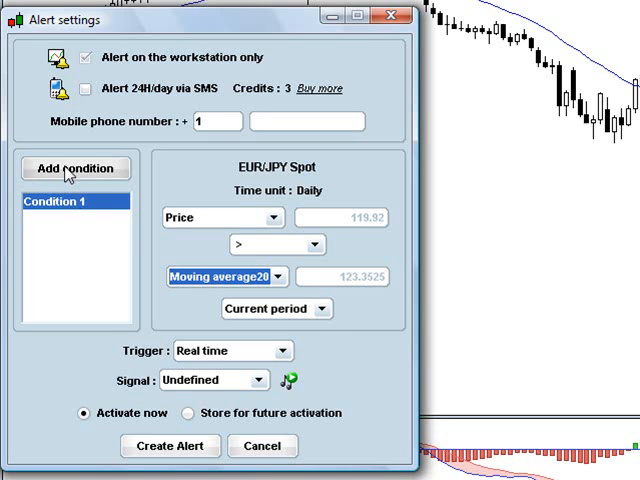
Add a new alert condition and pick its target on the chart
{"action": "left_click", "coordinate": [75, 168]}
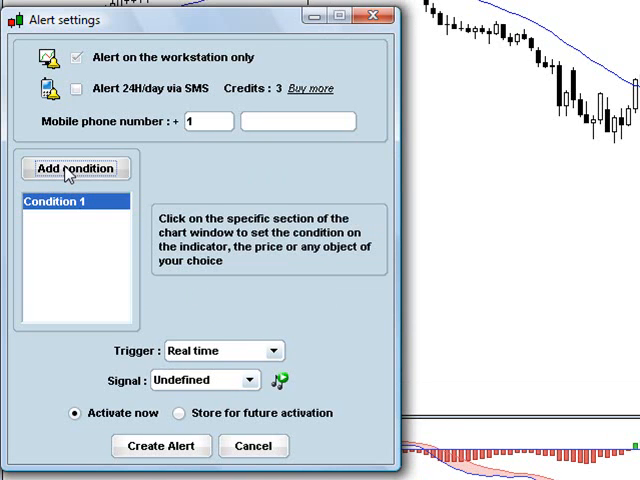
{"action": "left_click", "coordinate": [75, 168]}
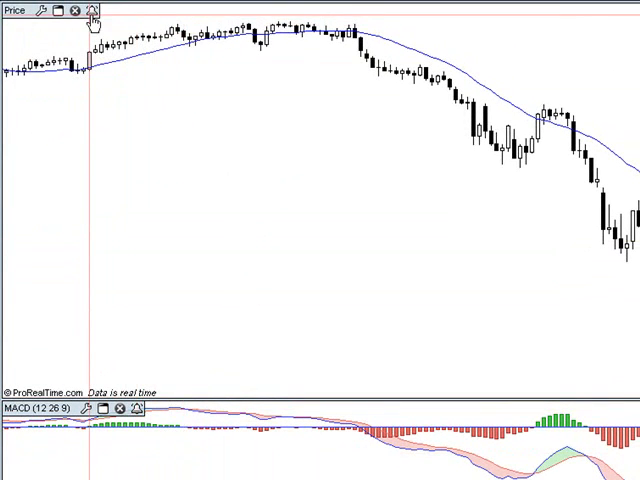
{"action": "mouse_move", "coordinate": [237, 214]}
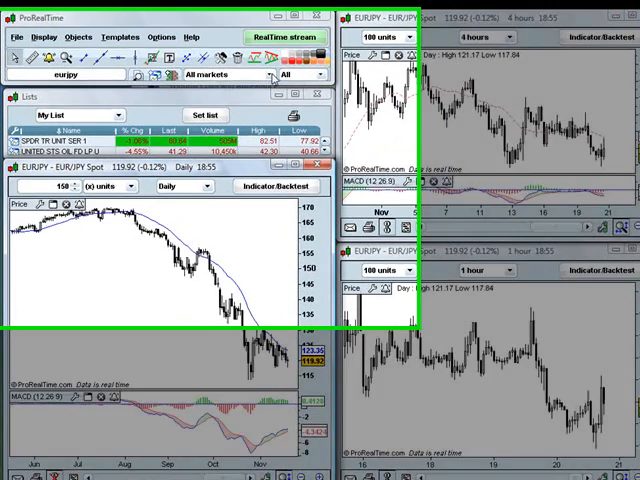
View Alerts status from the Display menu to check existing alerts
{"action": "left_click", "coordinate": [67, 37]}
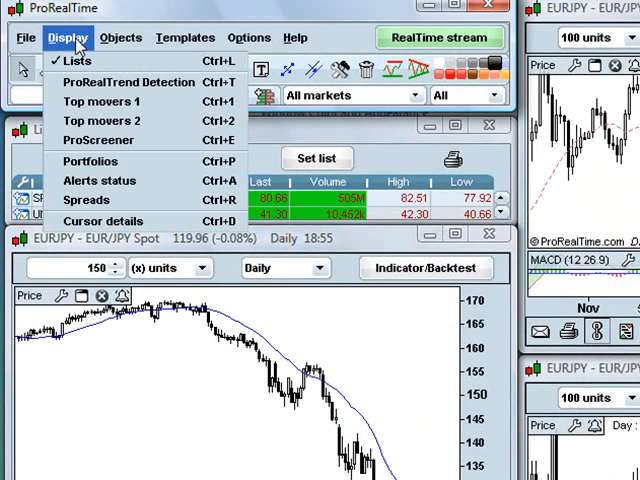
{"action": "mouse_move", "coordinate": [100, 101]}
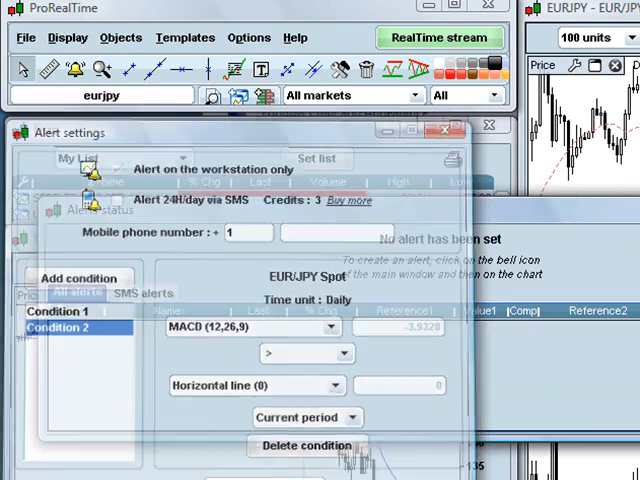
{"action": "left_click", "coordinate": [443, 131]}
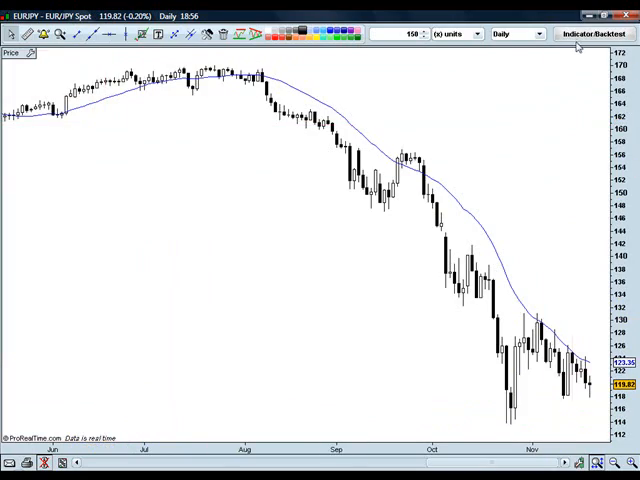
Add a solid dark red 10-period simple moving average to the chart
{"action": "left_click", "coordinate": [595, 33]}
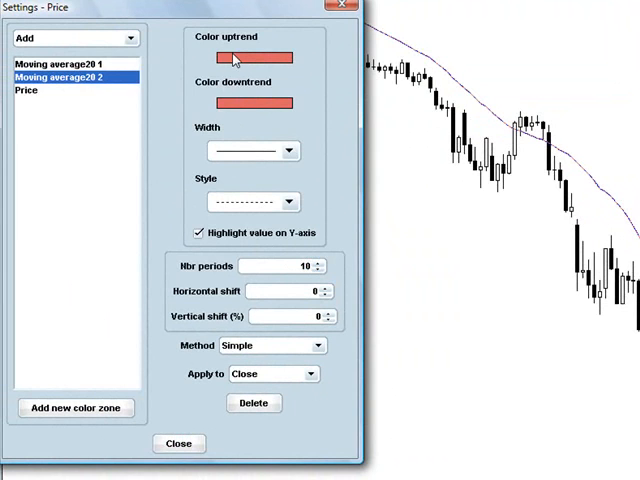
{"action": "left_click", "coordinate": [255, 55]}
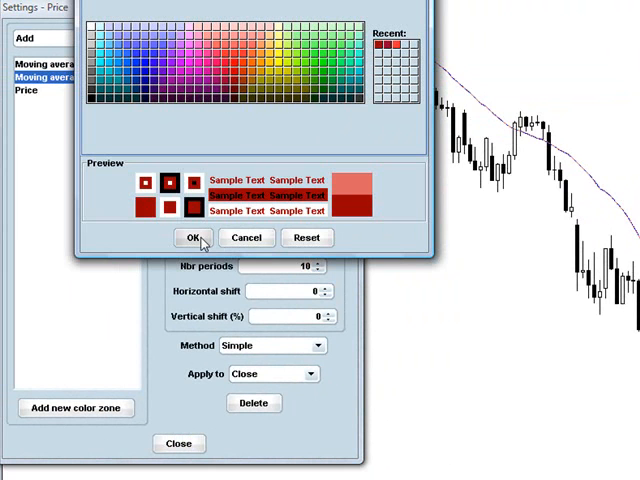
{"action": "left_click", "coordinate": [192, 237]}
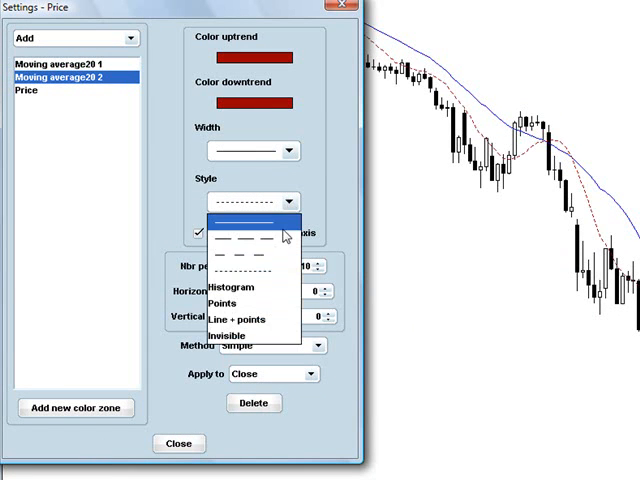
{"action": "left_click", "coordinate": [178, 443]}
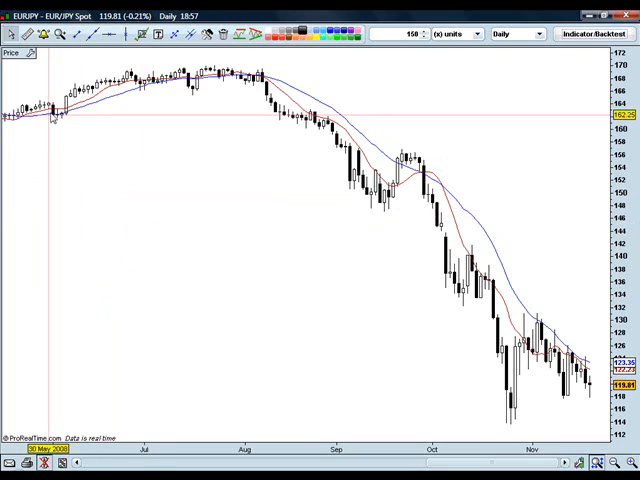
{"action": "mouse_move", "coordinate": [368, 315]}
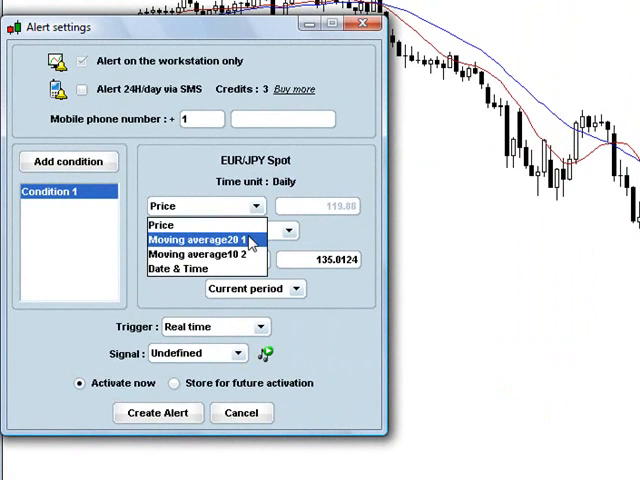
{"action": "mouse_move", "coordinate": [200, 254]}
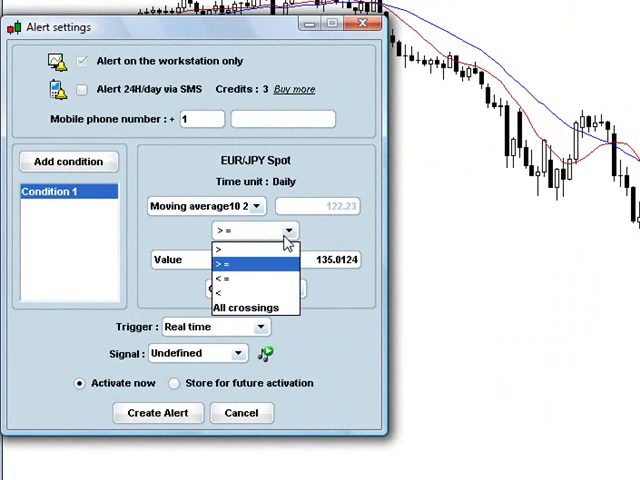
Set the condition to Moving average10 greater than Moving average20
{"action": "left_click", "coordinate": [218, 248]}
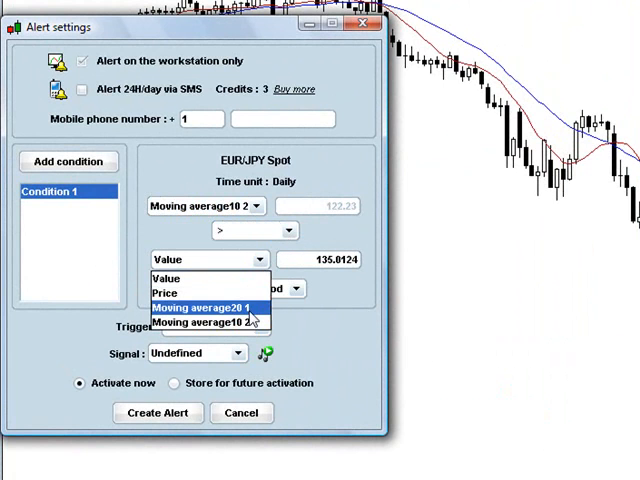
{"action": "left_click", "coordinate": [208, 307]}
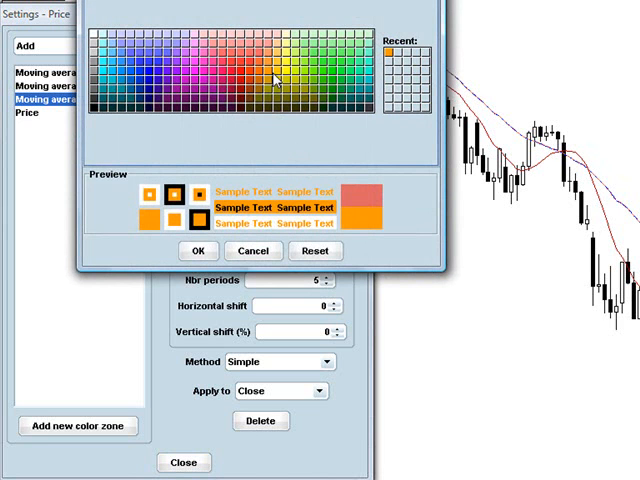
{"action": "mouse_move", "coordinate": [148, 123]}
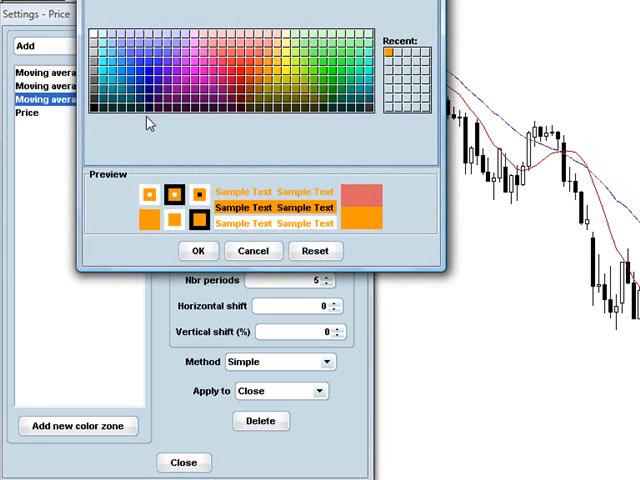
Colour the dashed 5-period average black and close the price settings
{"action": "left_click", "coordinate": [92, 110]}
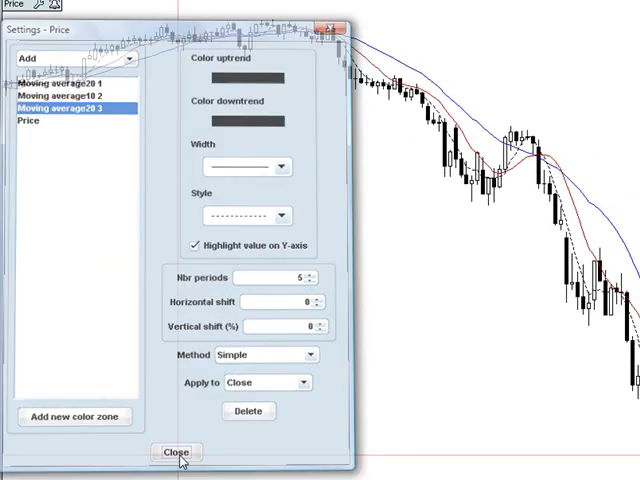
{"action": "left_click", "coordinate": [176, 452]}
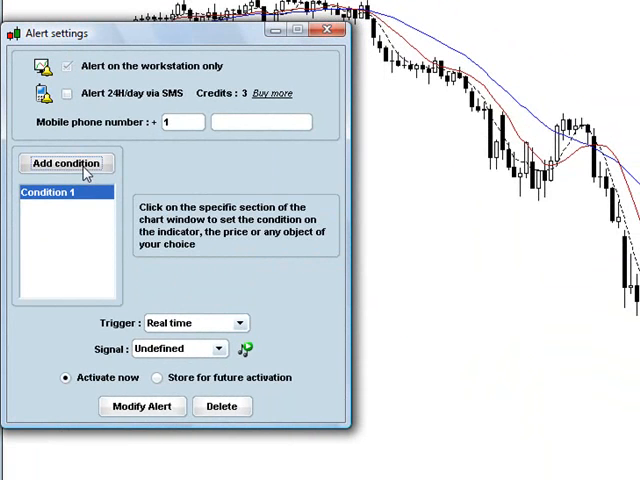
Add a second condition: Moving average5 with the > operator
{"action": "left_click", "coordinate": [66, 163]}
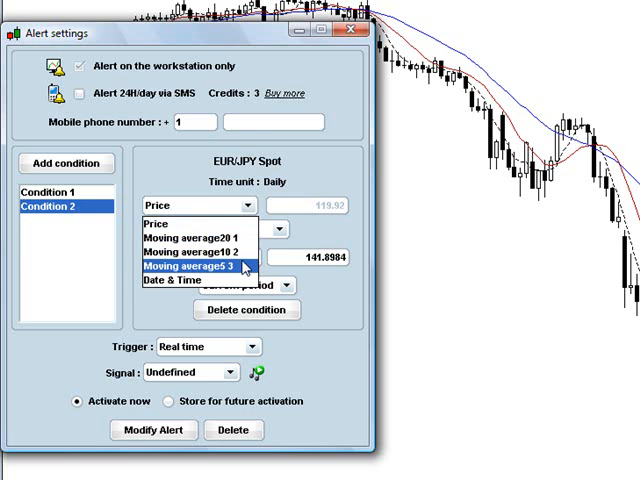
{"action": "left_click", "coordinate": [188, 266]}
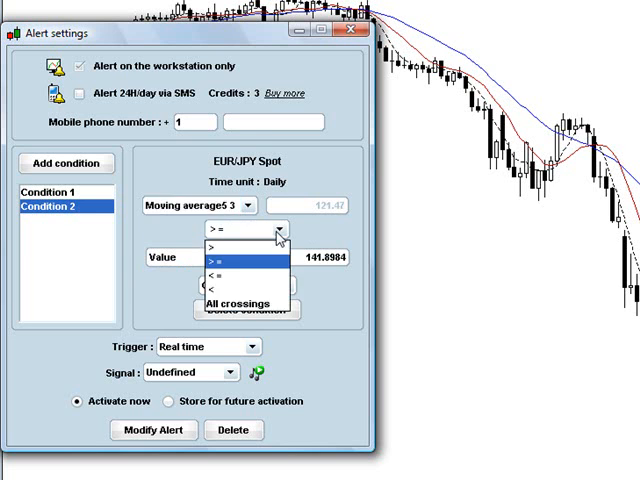
{"action": "left_click", "coordinate": [240, 246]}
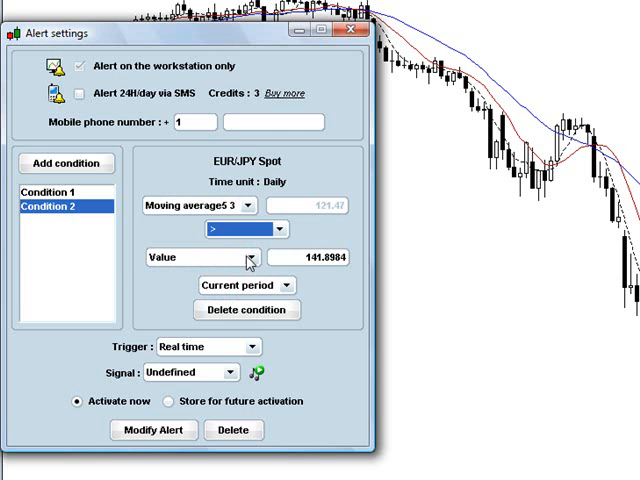